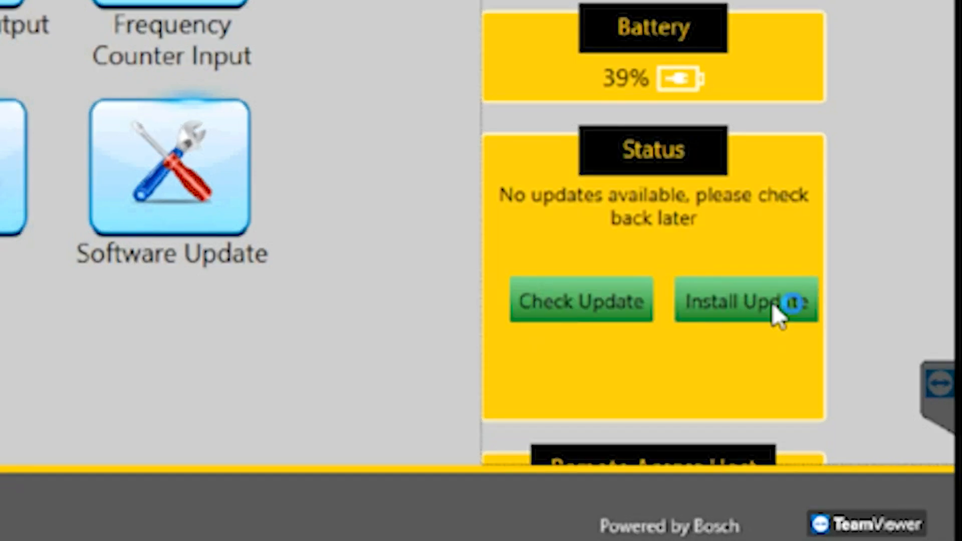
# - Start the main unit software update (SDI, user manuals, Cat ET 2019A) from Software Update
pyautogui.click(743, 302)
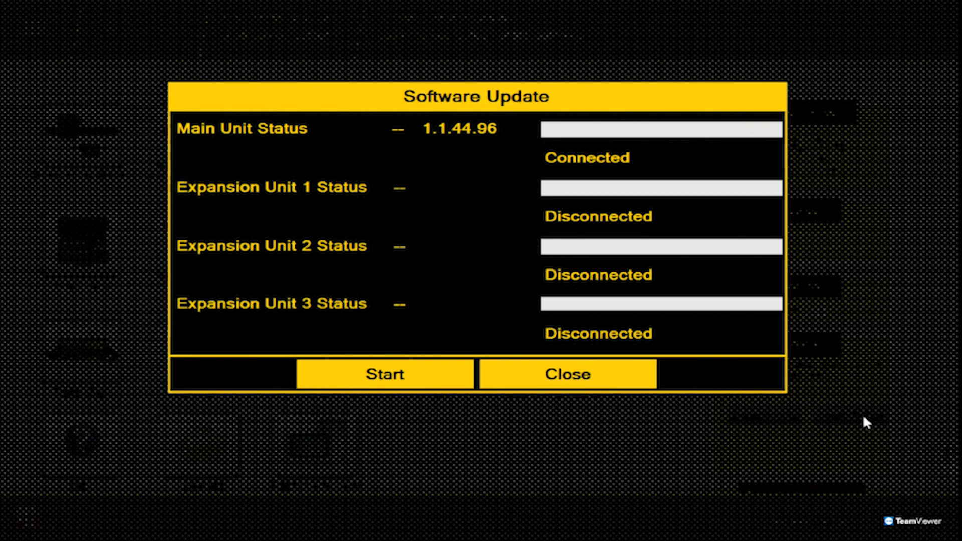
pyautogui.moveTo(385, 374)
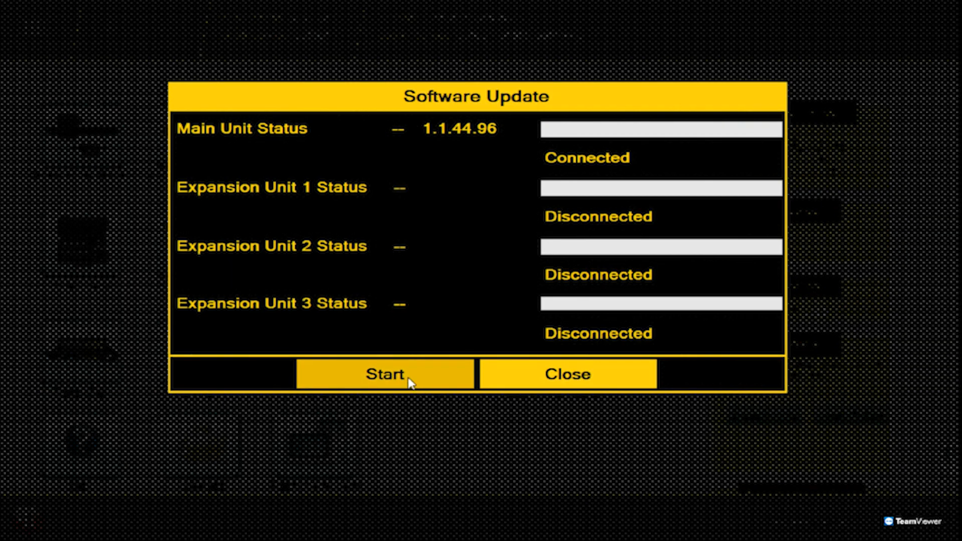
pyautogui.click(384, 374)
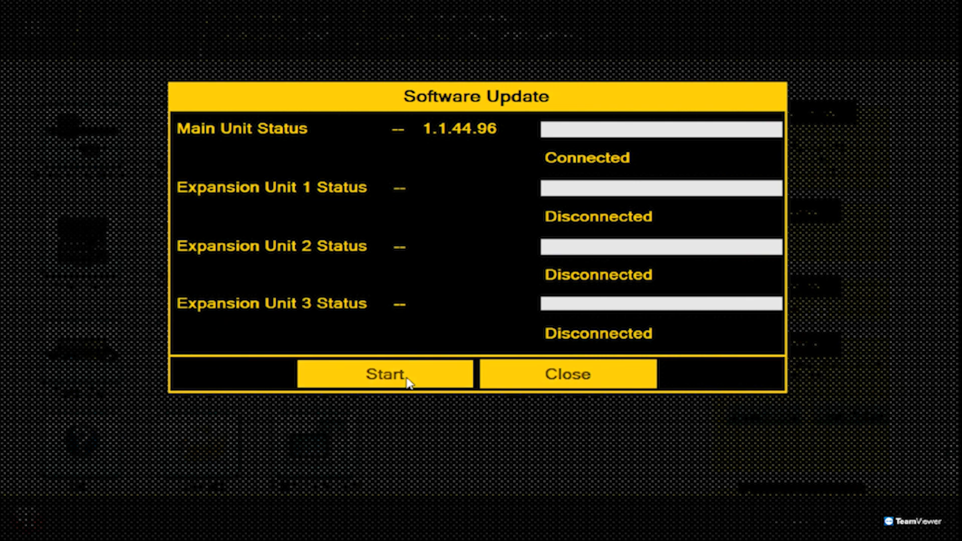
pyautogui.click(385, 374)
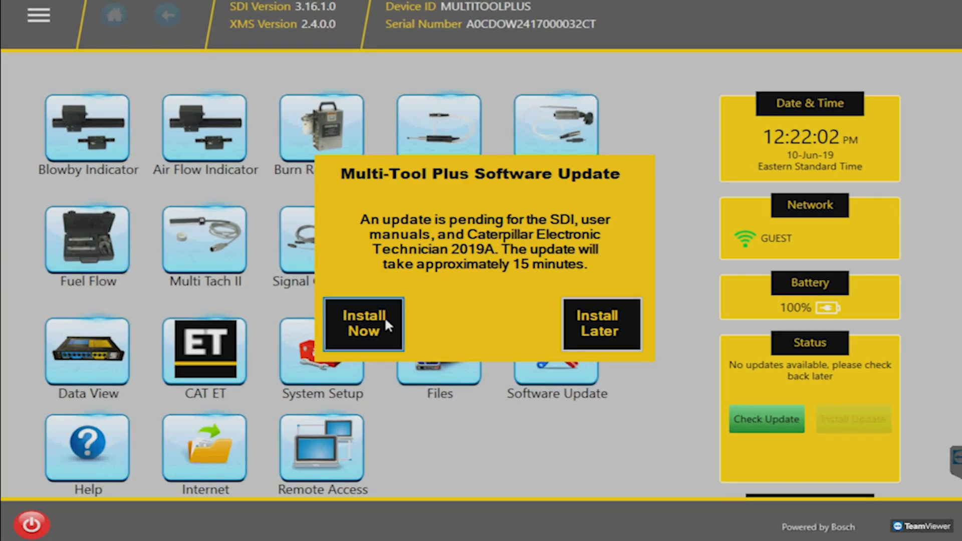
# - Accept the pending update with Install Now, then open System Setup from the home screen
pyautogui.click(363, 323)
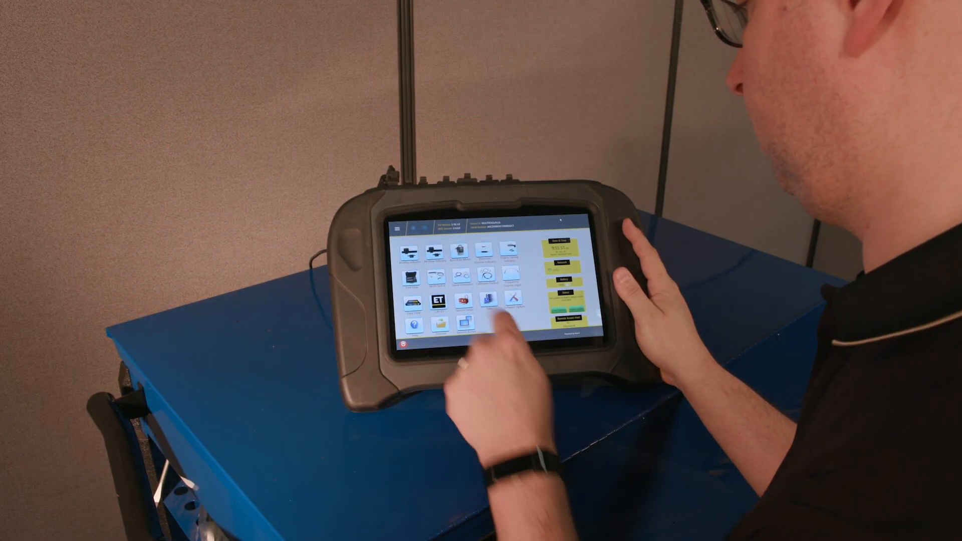
pyautogui.click(482, 302)
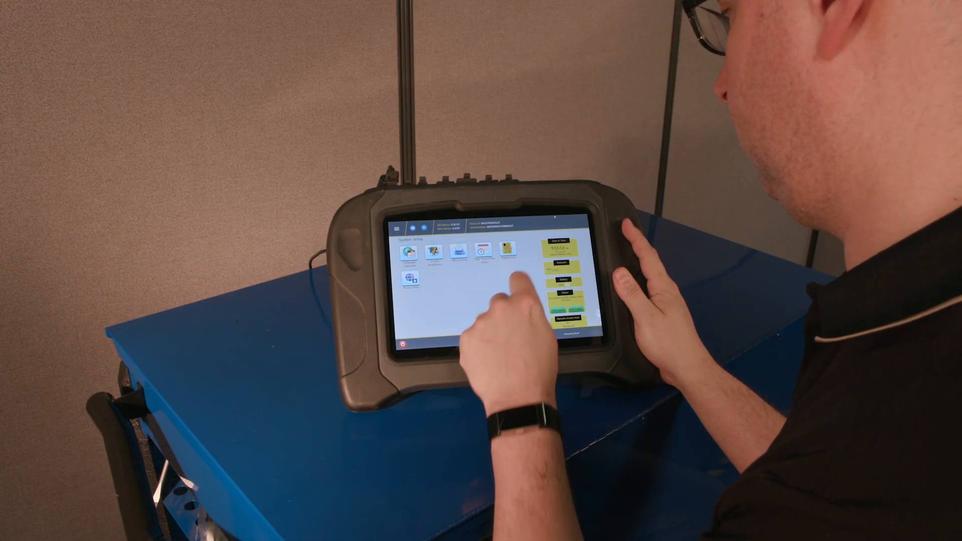